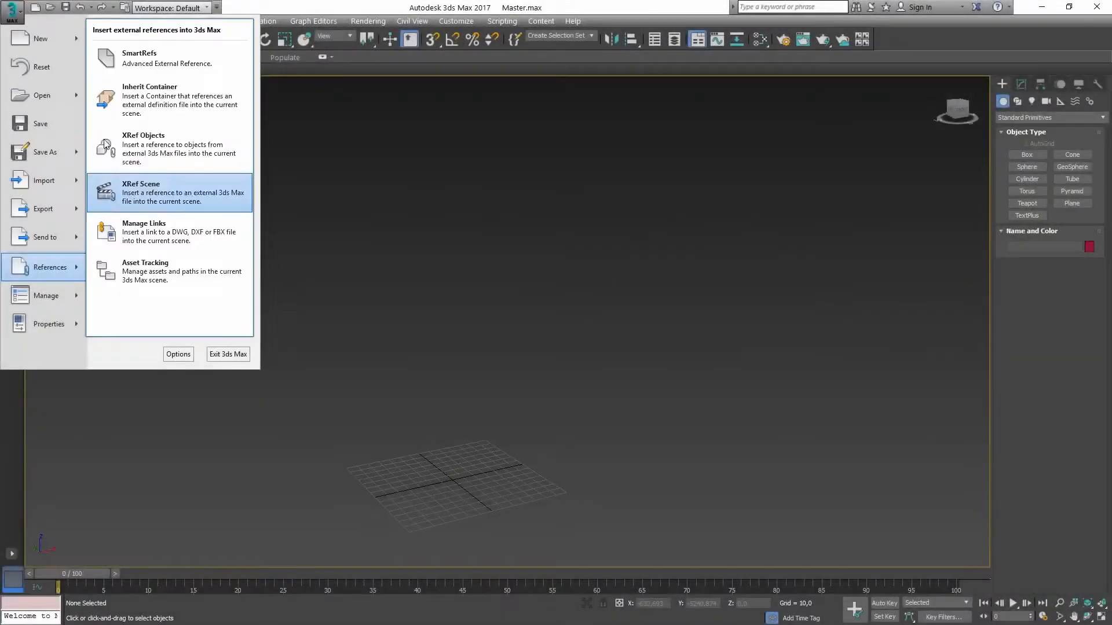
Reference Tiger.max from the Subscene folder through SmartRefs.
left_click(169, 192)
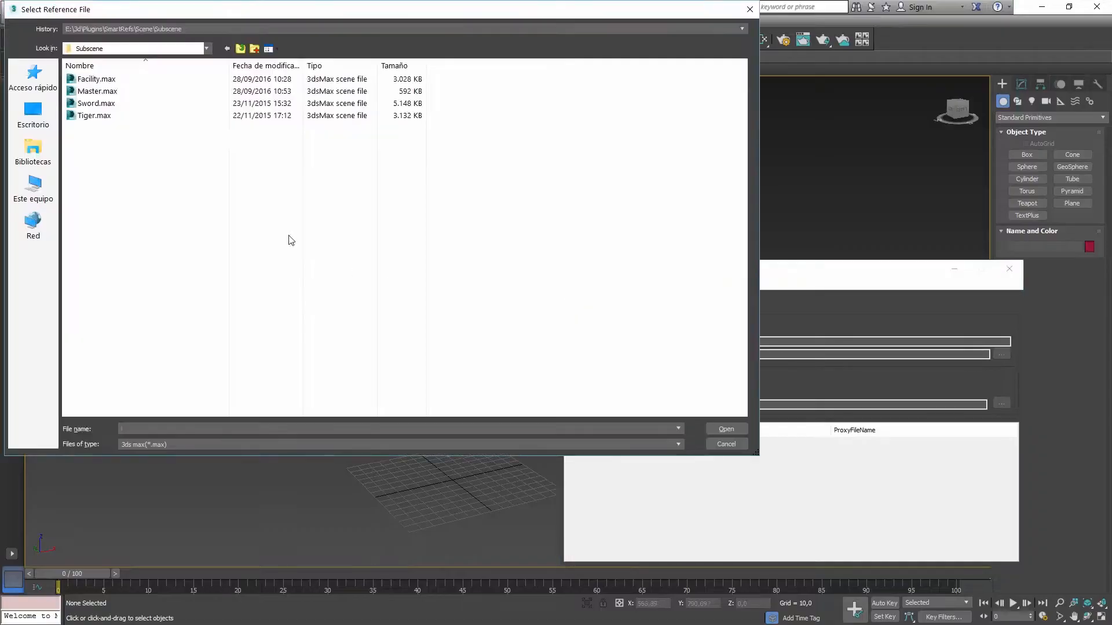
left_click(94, 116)
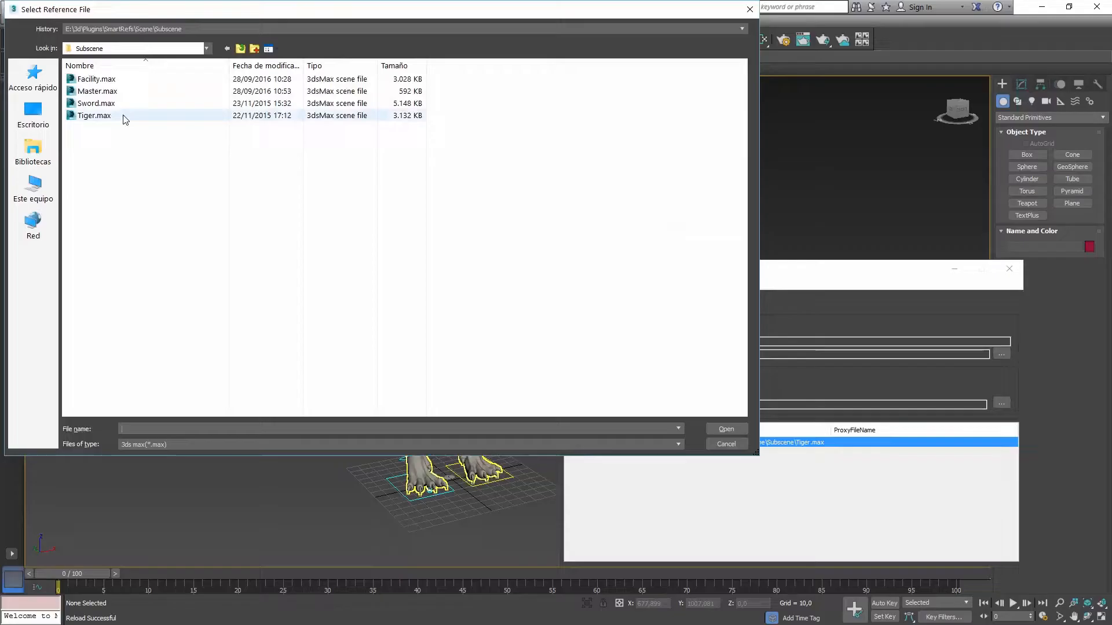
left_click(97, 79)
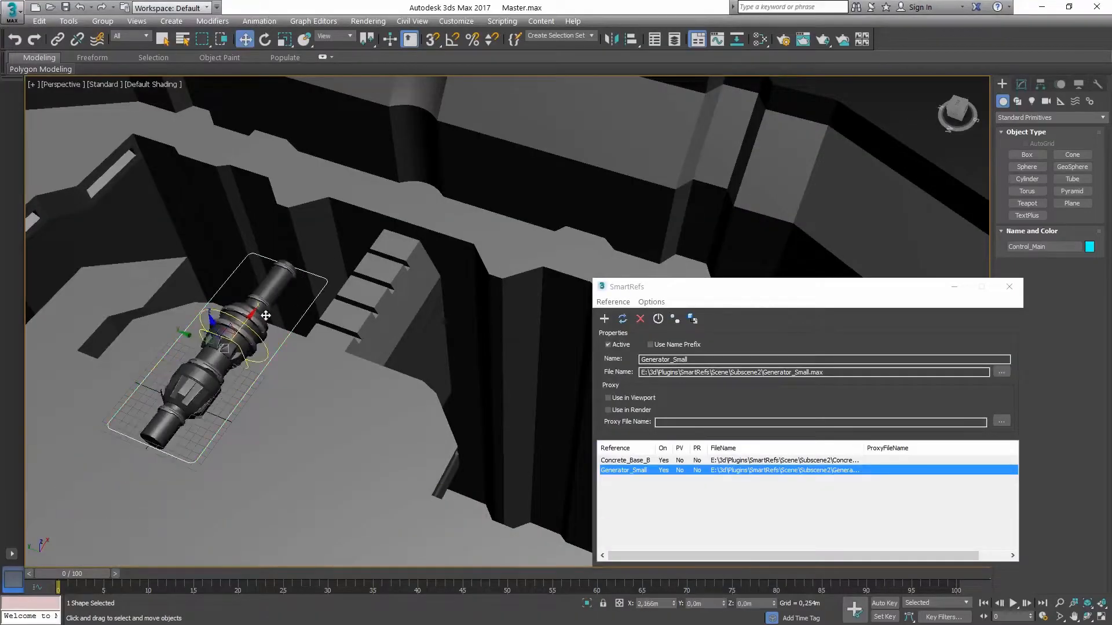
Drag the referenced Generator_Small onto the concrete ledge.
left_click_drag(266, 316, 447, 277)
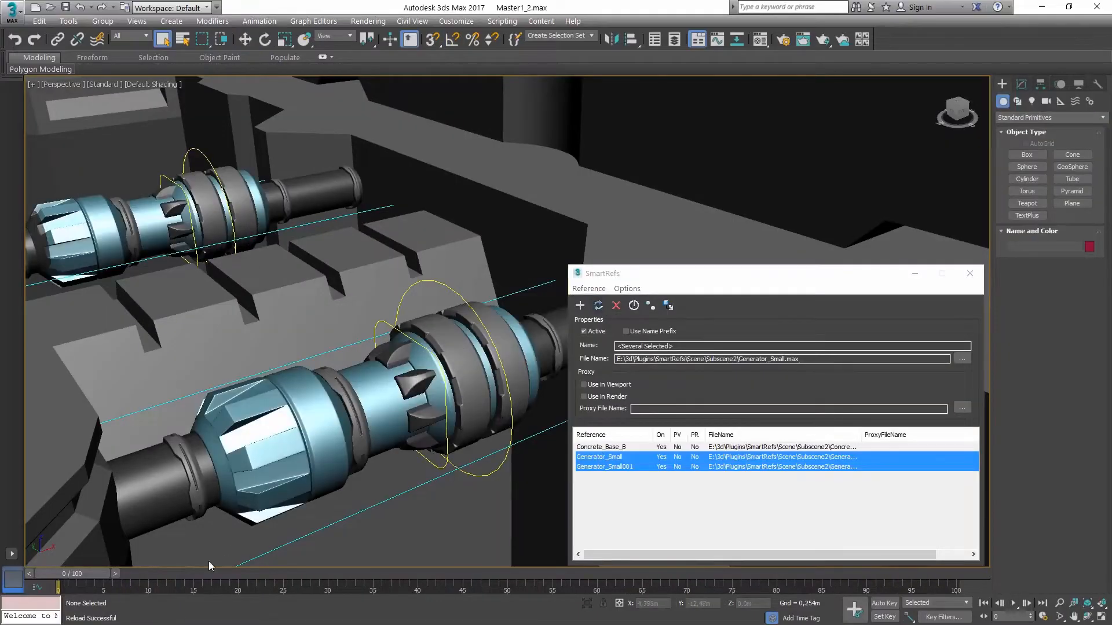
Place the cloned Generator_Small001 copy across the concrete base.
left_click_drag(73, 587, 205, 587)
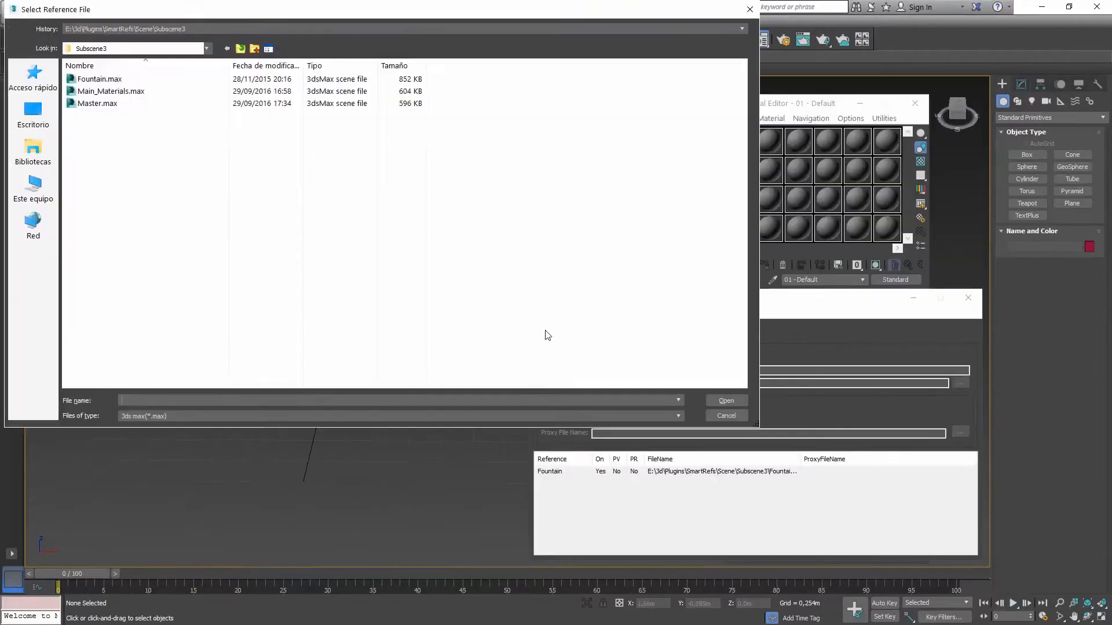
Reference Main_Materials.max and set Cathedral's proxy to display in the viewport.
left_click(726, 401)
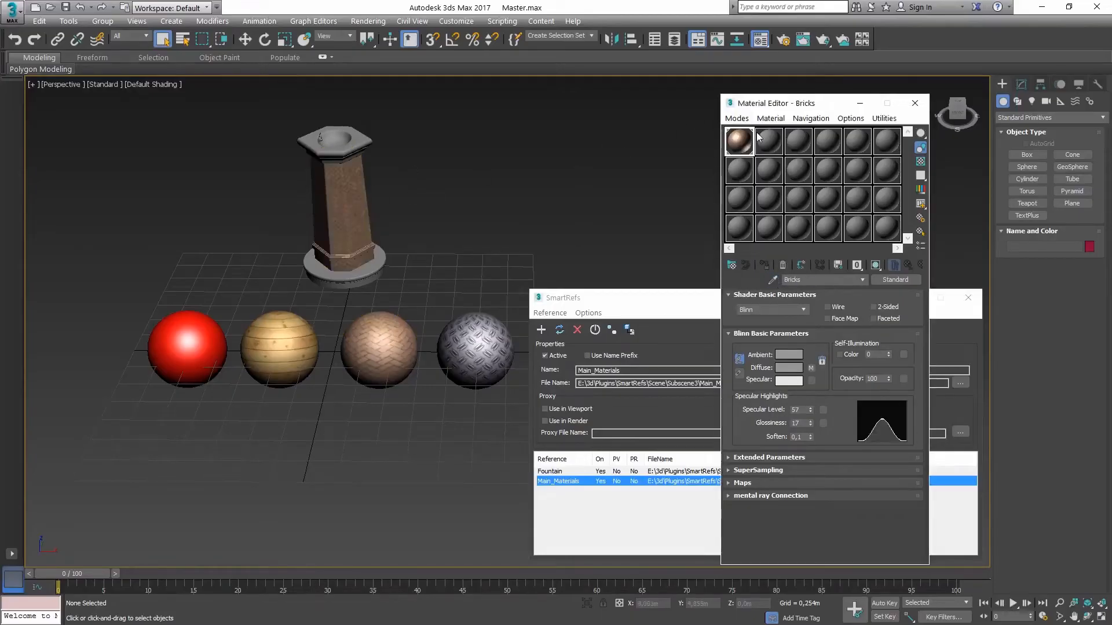
left_click(768, 142)
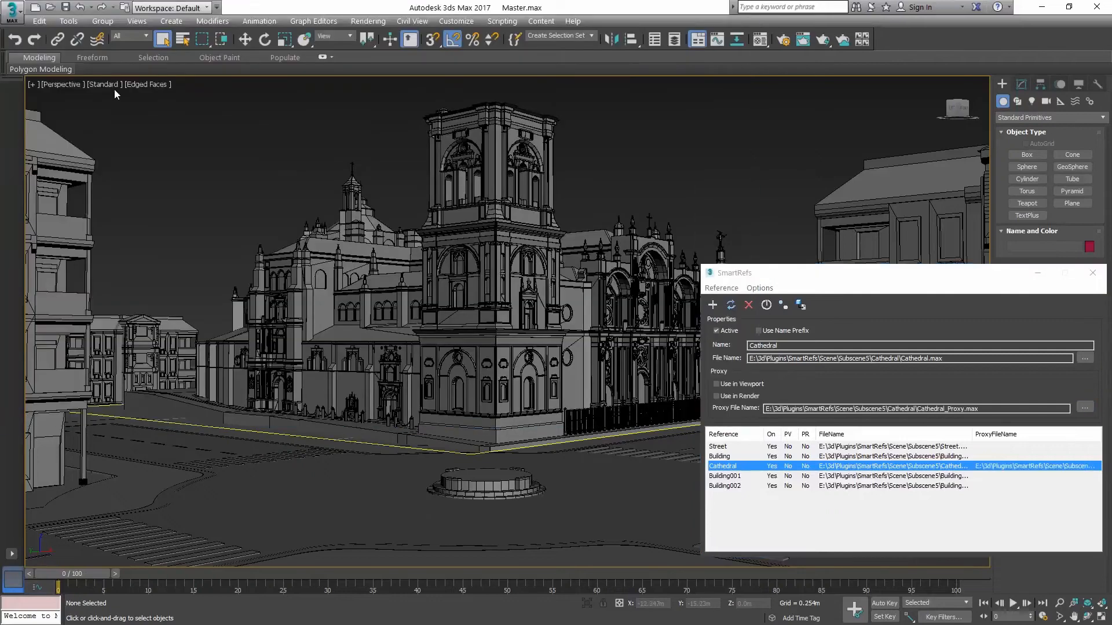
left_click(715, 383)
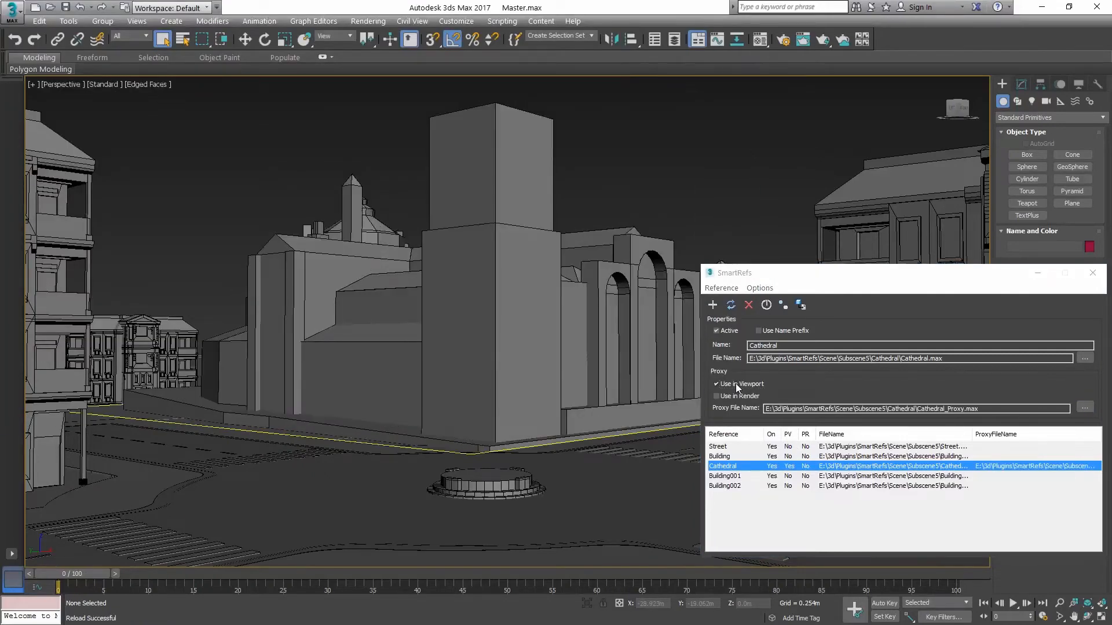